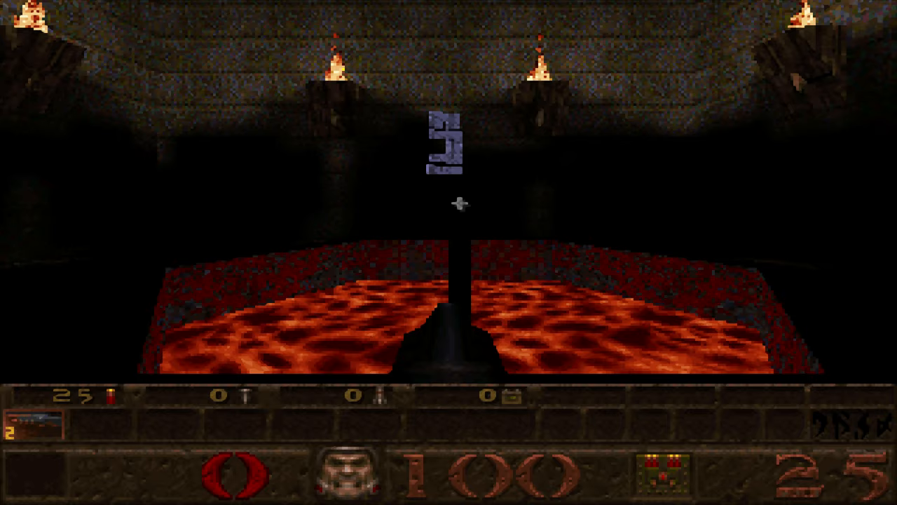
{"action": "mouse_move", "coordinate": [455, 204]}
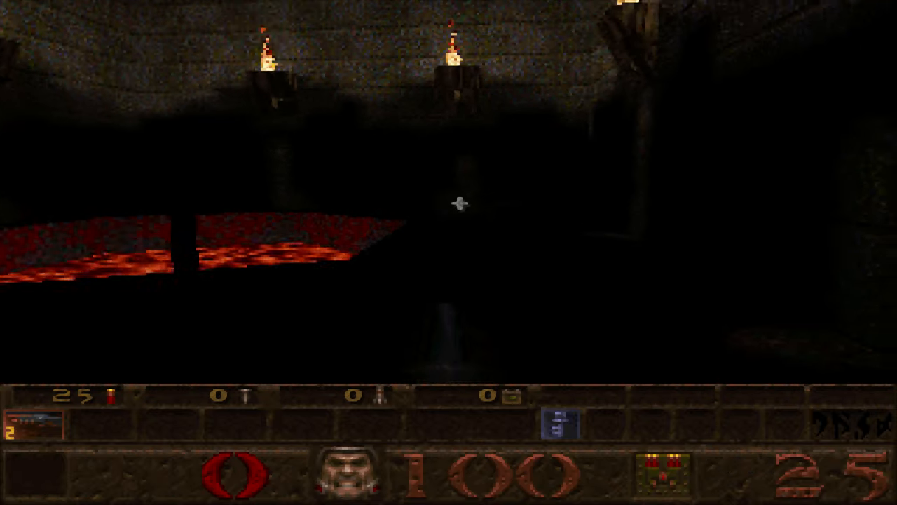
- Walk out of the lava room and bring up the main menu's quit confirmation prompt
{"action": "key", "text": "w"}
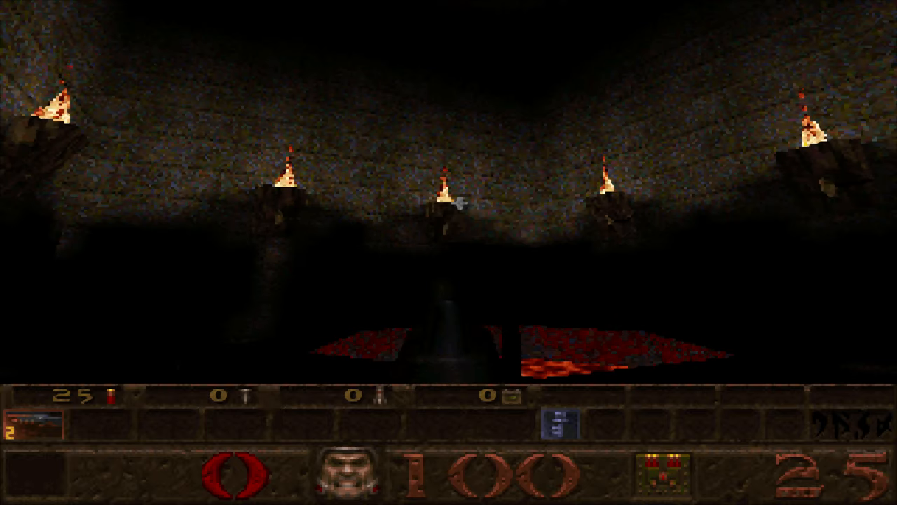
{"action": "key", "text": "escape"}
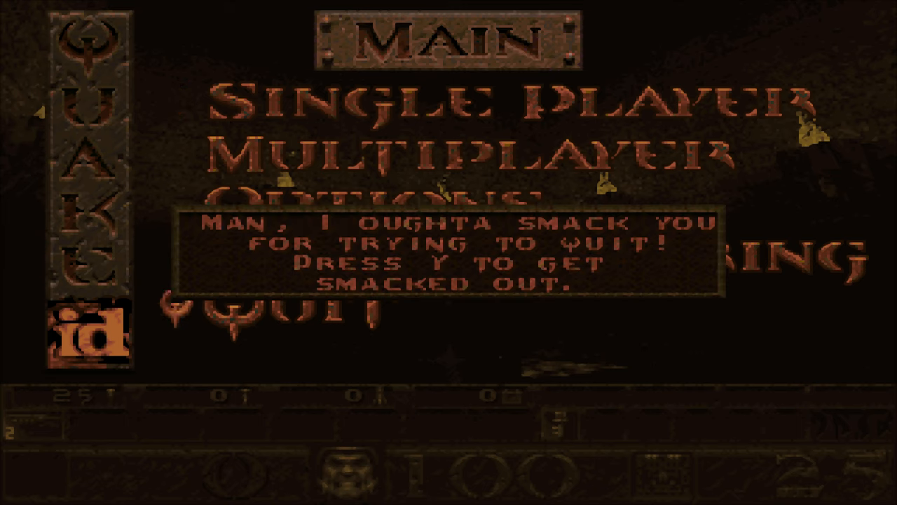